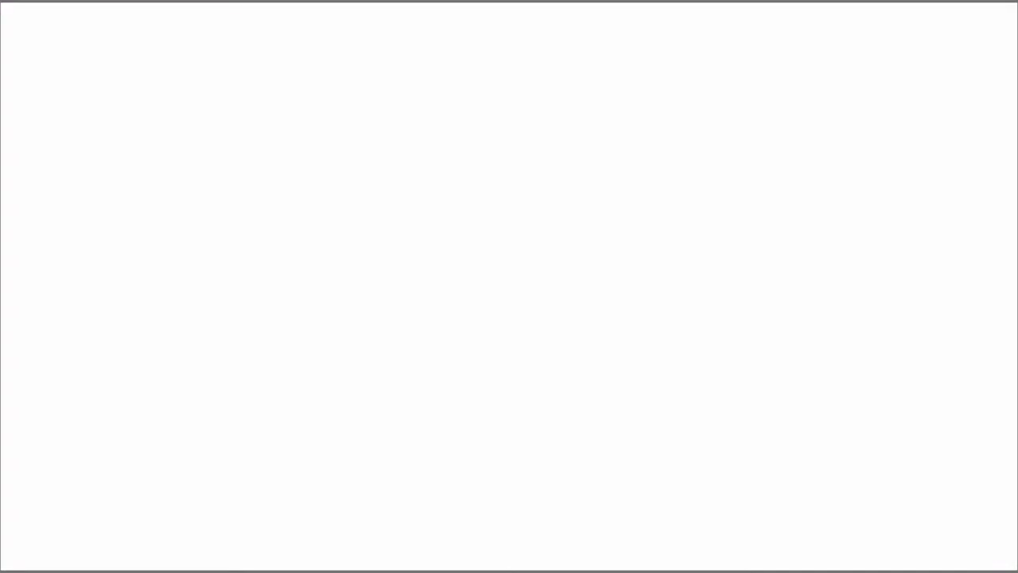
mouse_move(210, 47)
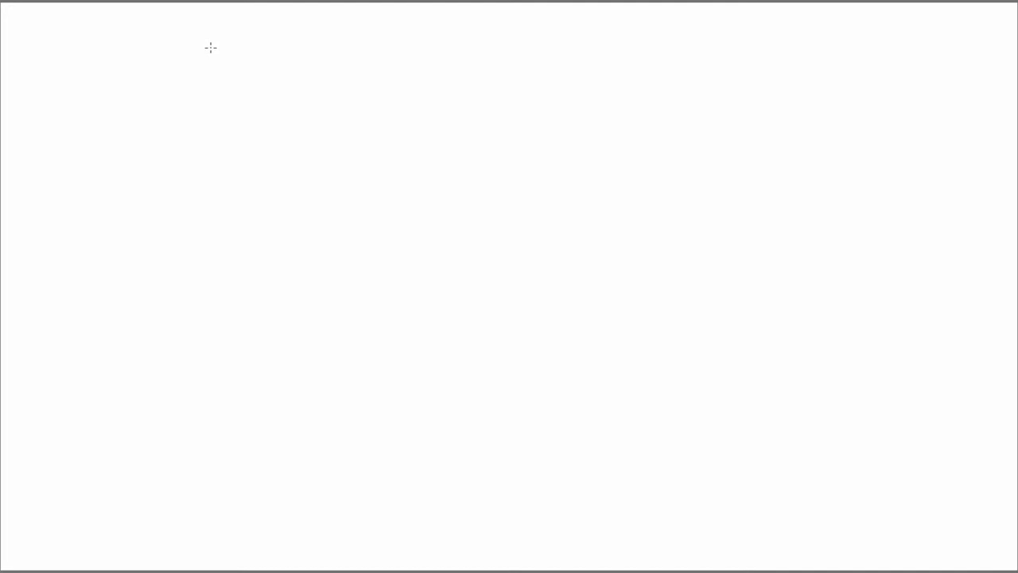
mouse_move(169, 54)
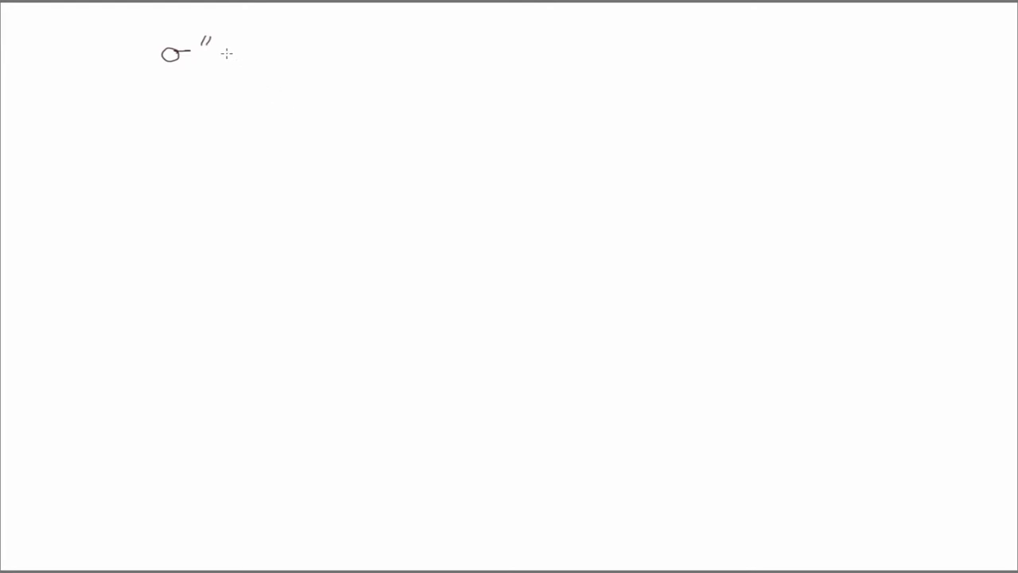
- Handwrite the equals sign, total stress σ_ij and the pressure term α p δ_ij on the top line
drag(230, 51, 287, 51)
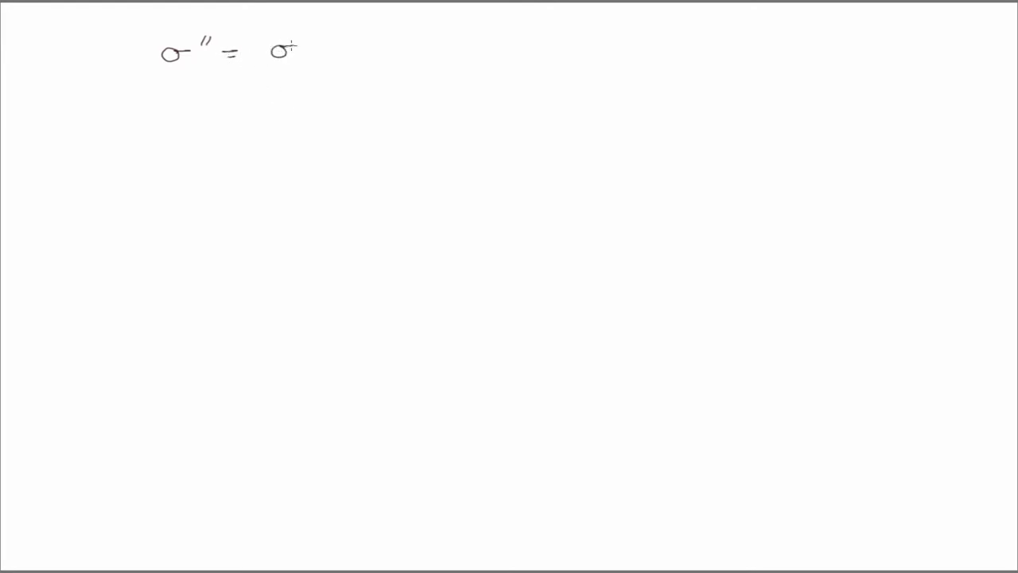
mouse_move(188, 65)
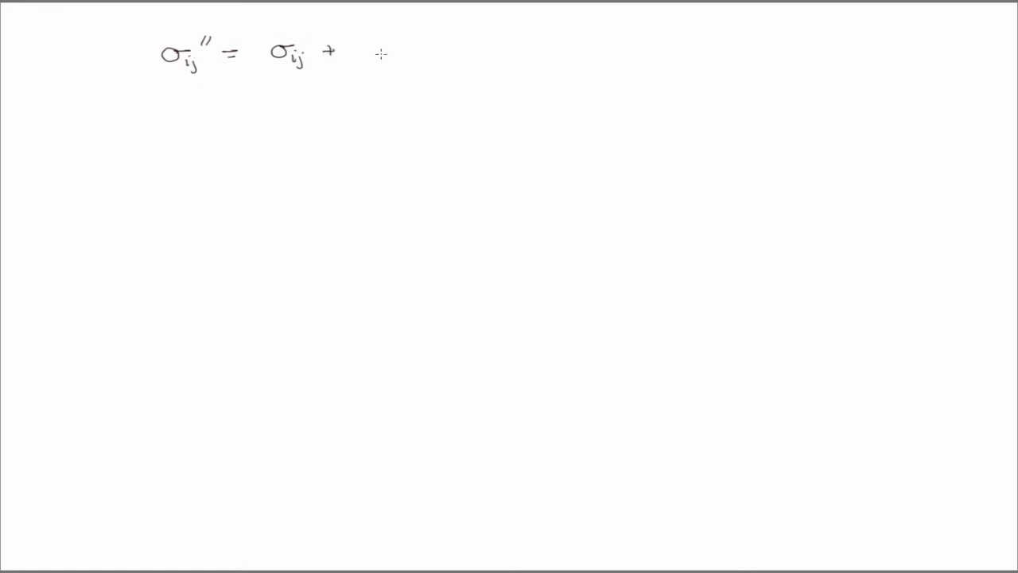
drag(366, 50, 430, 49)
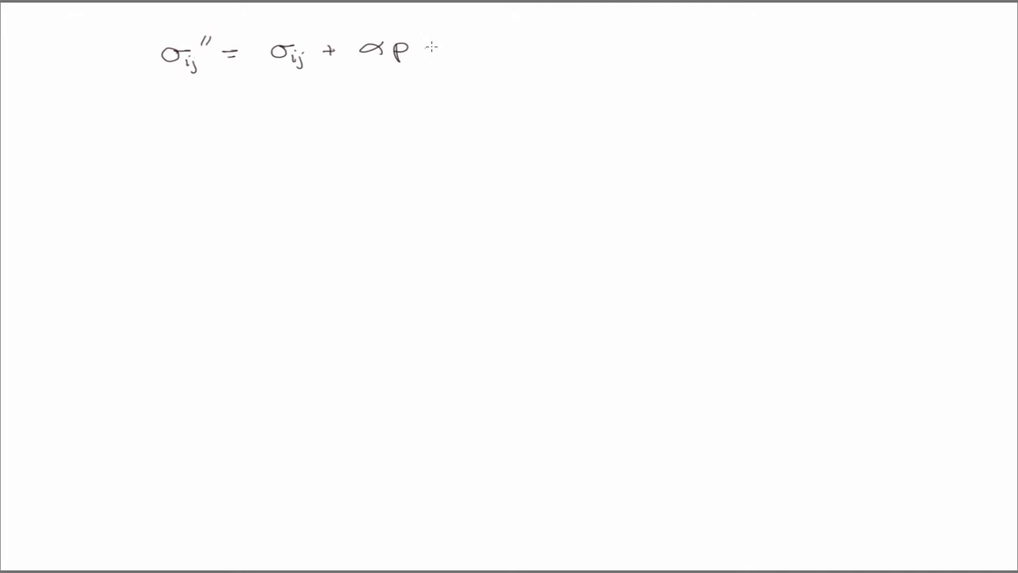
drag(427, 44, 458, 56)
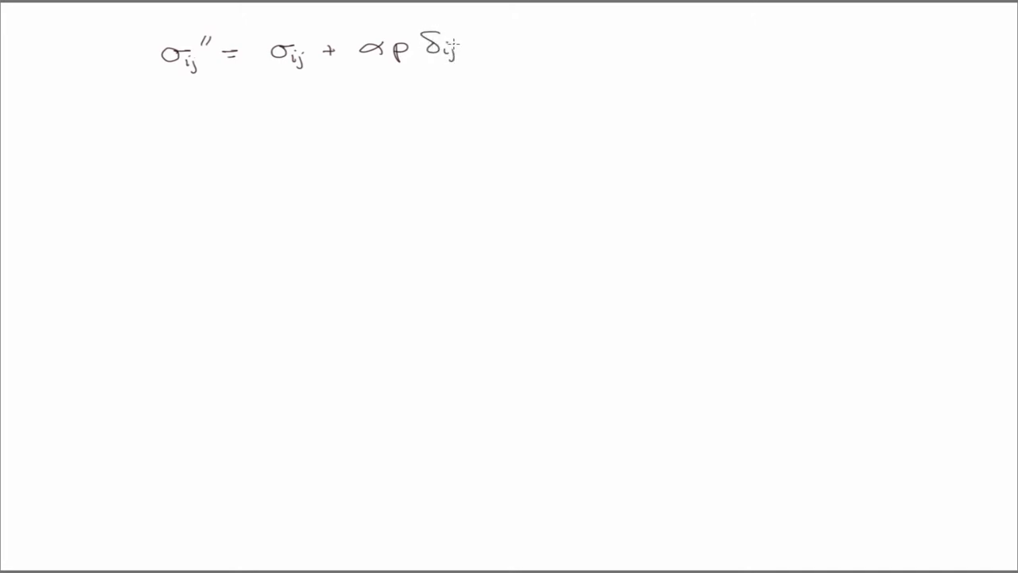
mouse_move(210, 111)
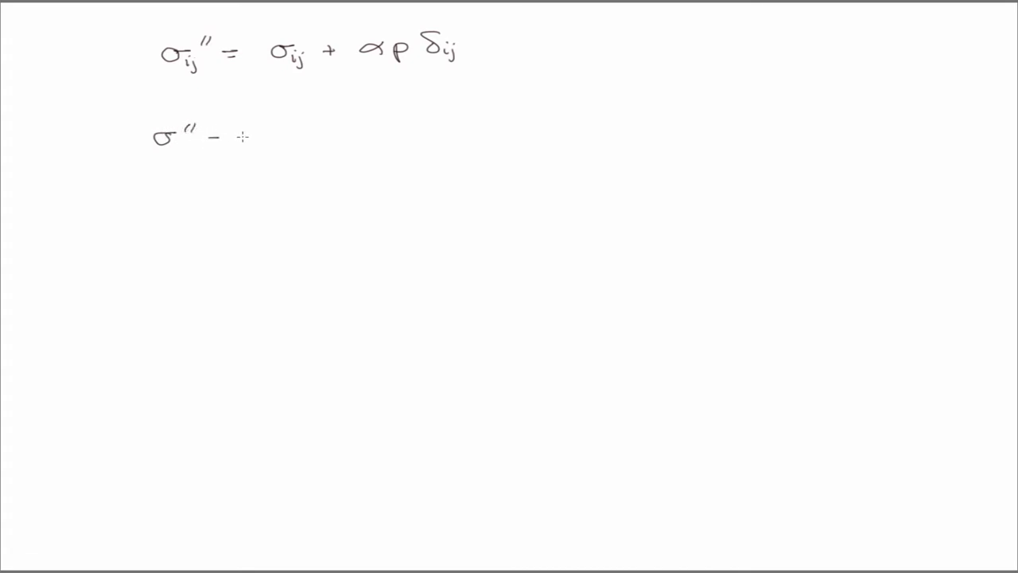
- Write the start of the rearranged equation σ'' followed by a minus sign on the second line
drag(238, 136, 310, 133)
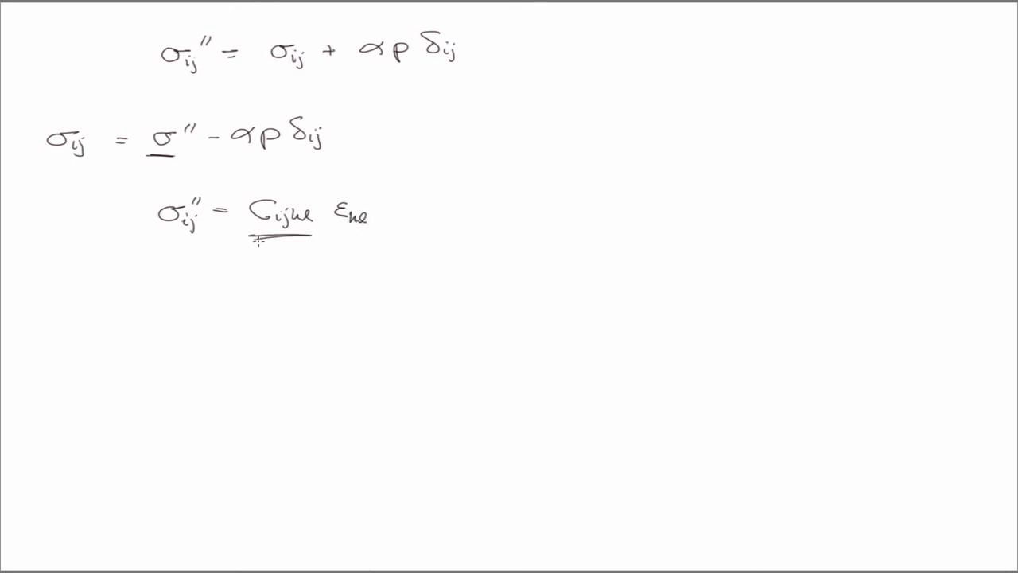
- Add a second underline beneath the constitutive tensor C_ijkl
drag(251, 245, 305, 245)
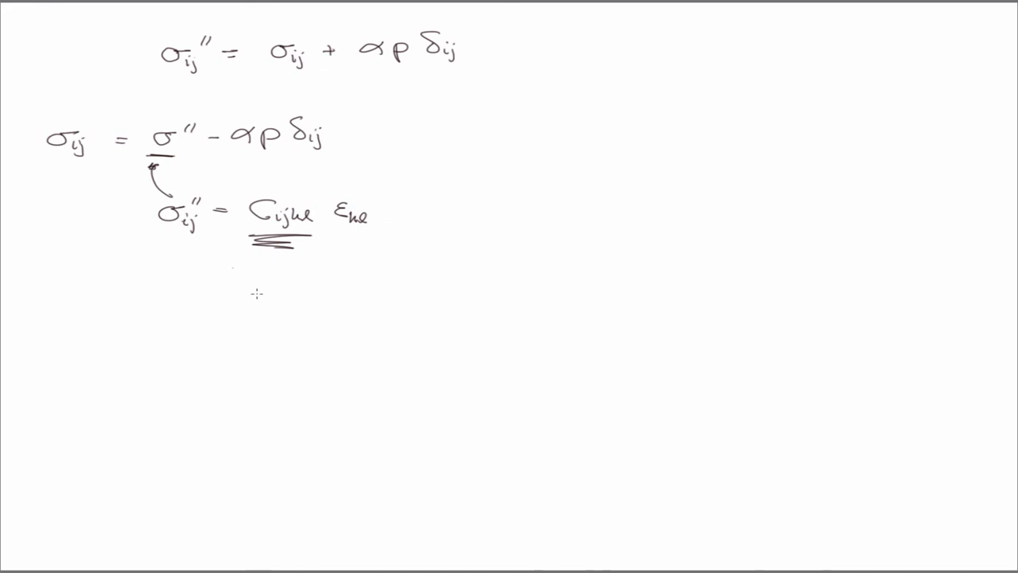
mouse_move(41, 163)
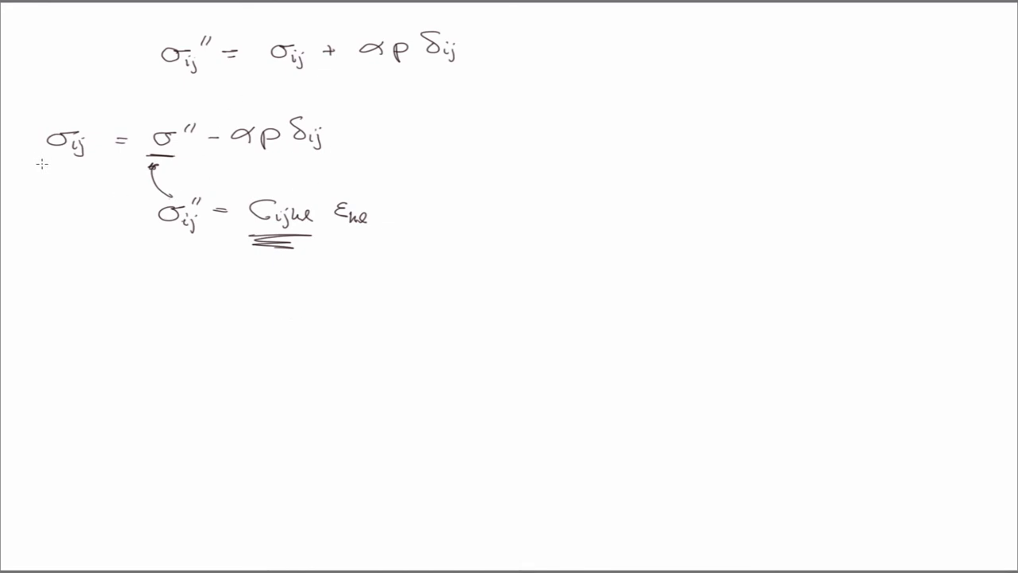